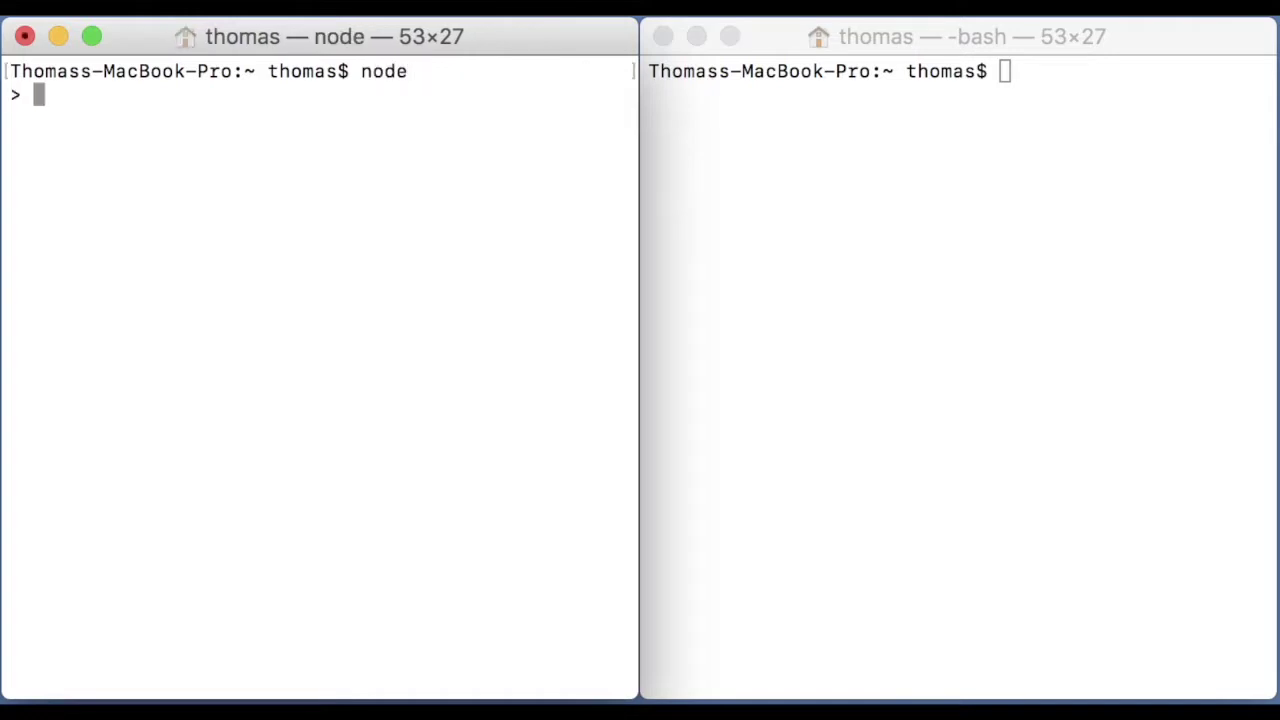
Launch the low REPL with the low command in the right terminal.
{"action": "type", "text": "low"}
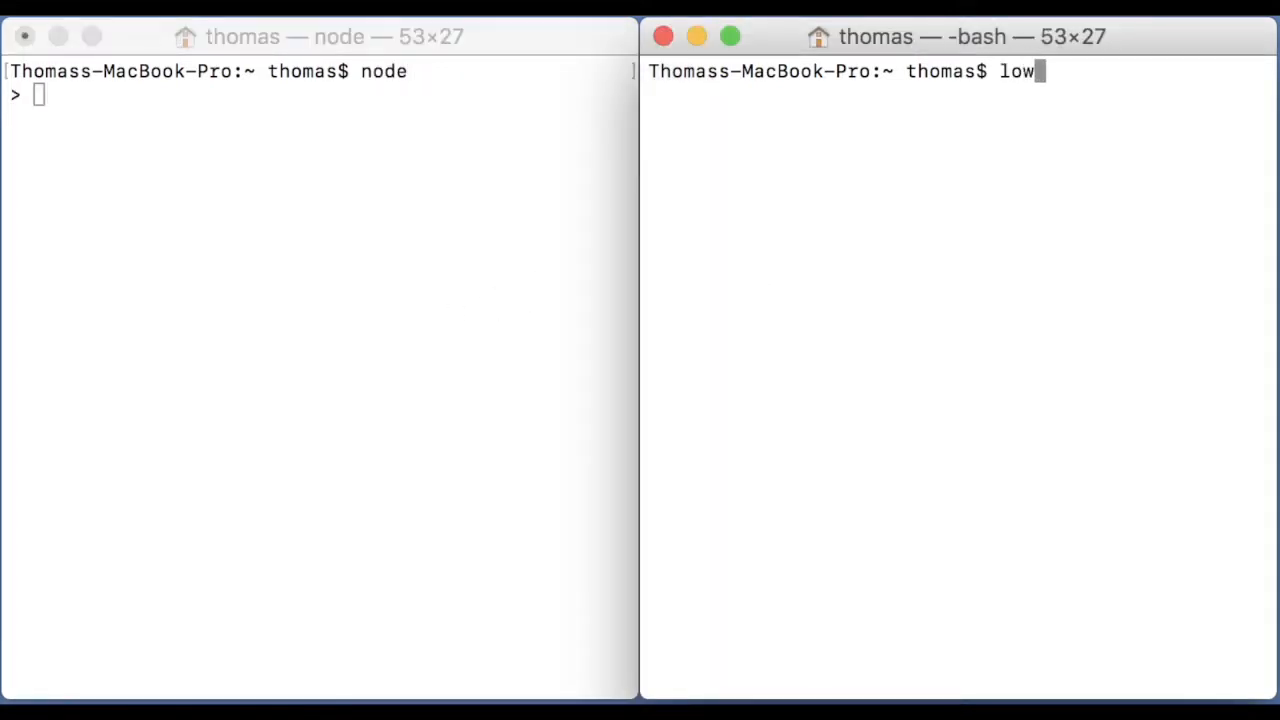
{"action": "key", "text": "Return"}
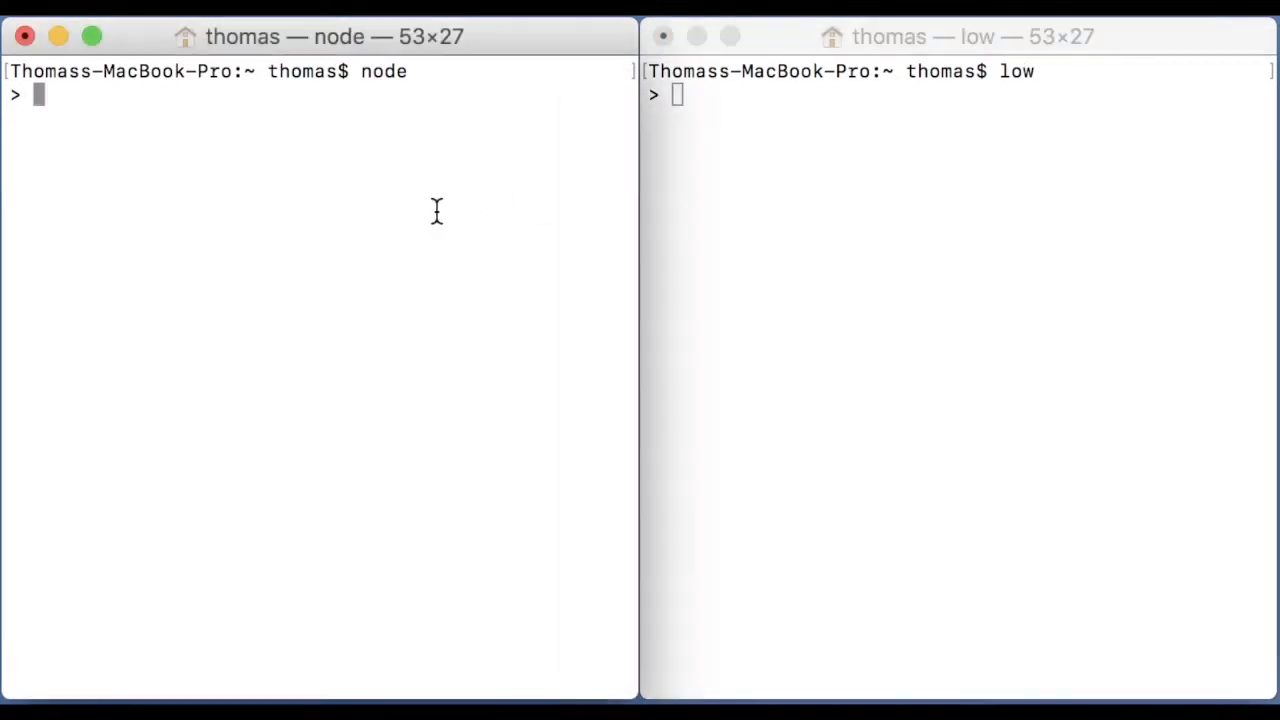
Evaluate 1 + 2 and read myfile ('hello world!\n') in the REPLs, then exit node.
{"action": "type", "text": "1 + 2"}
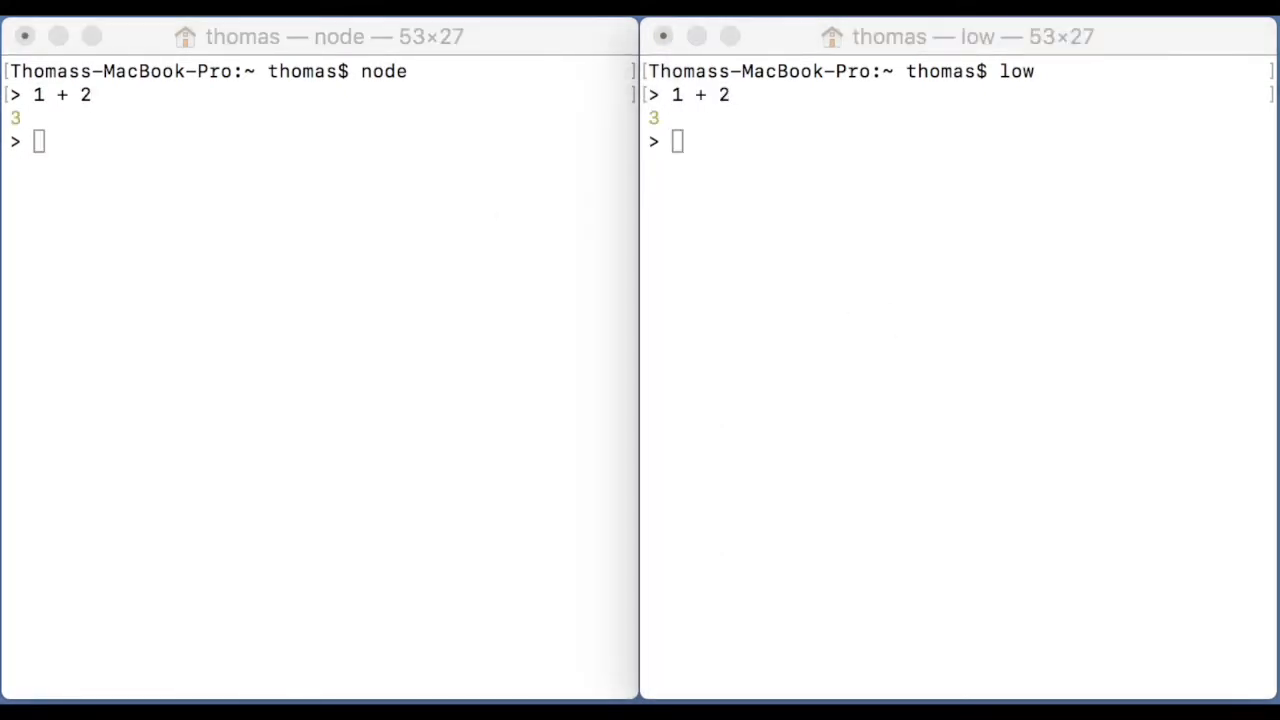
{"action": "mouse_move", "coordinate": [1077, 487]}
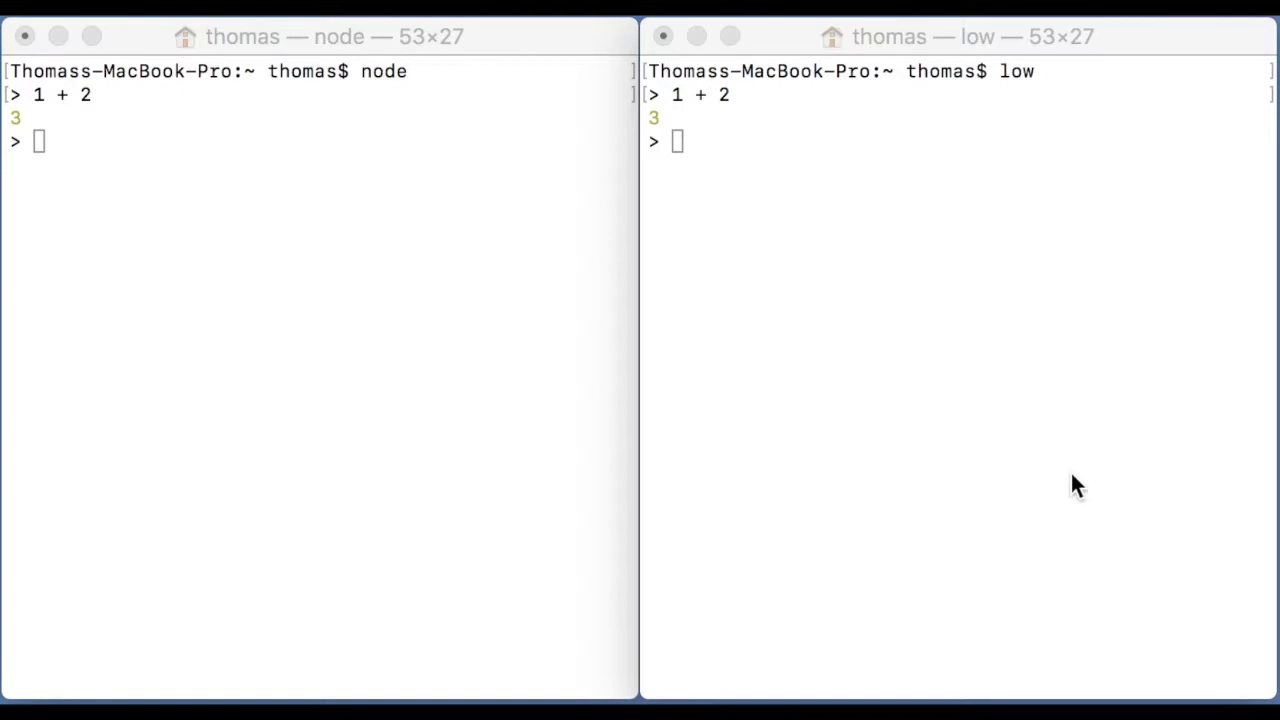
{"action": "type", "text": "require('fs').readFileSync('myfile').toString();"}
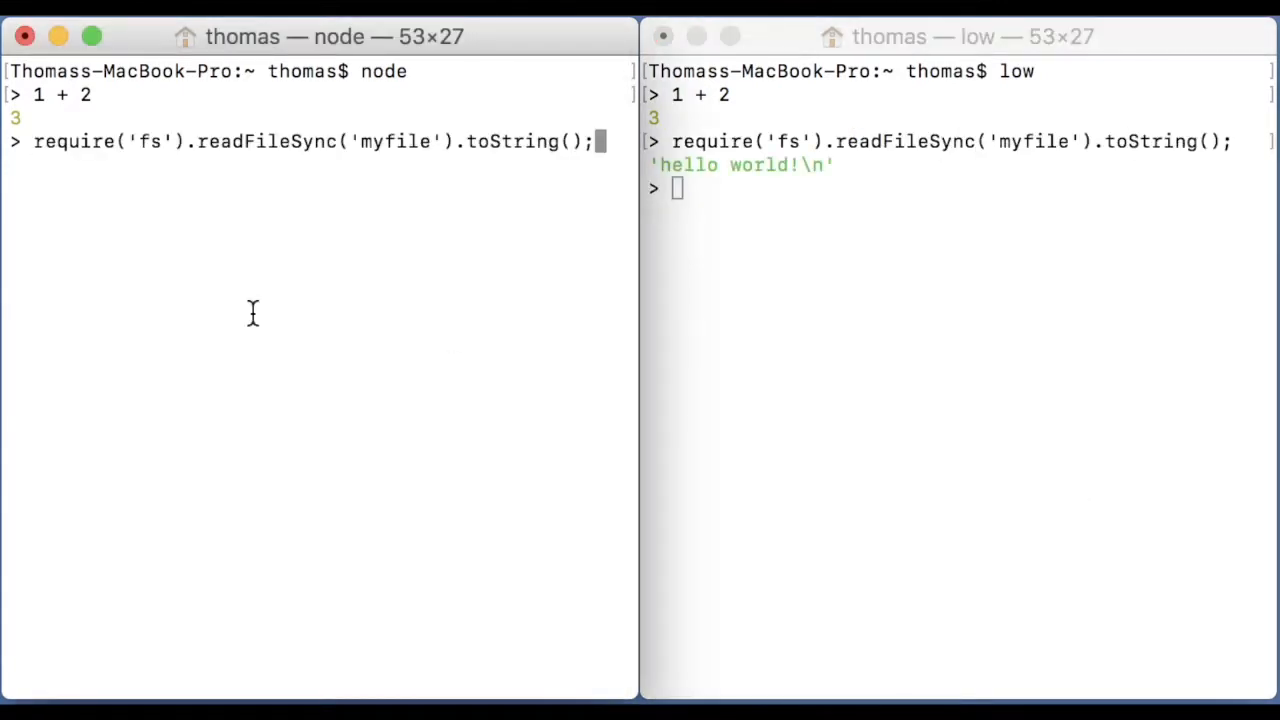
{"action": "key", "text": "Return"}
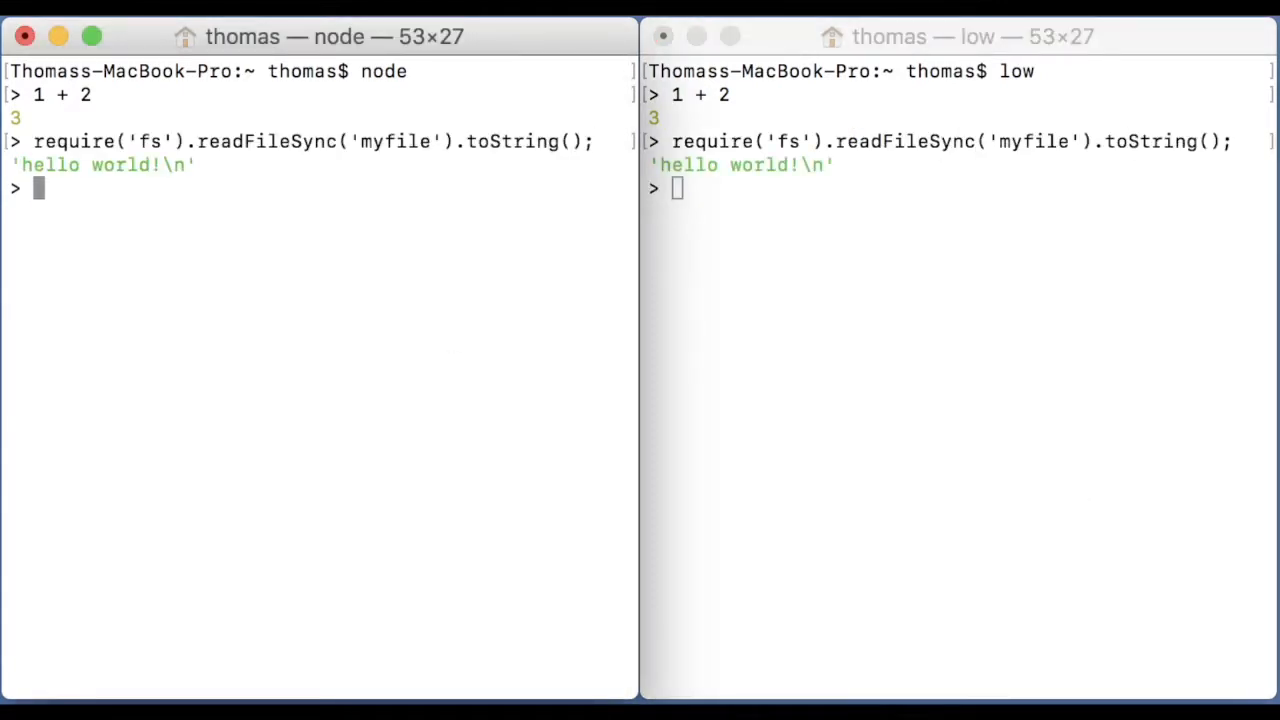
{"action": "key", "text": "ctrl+c"}
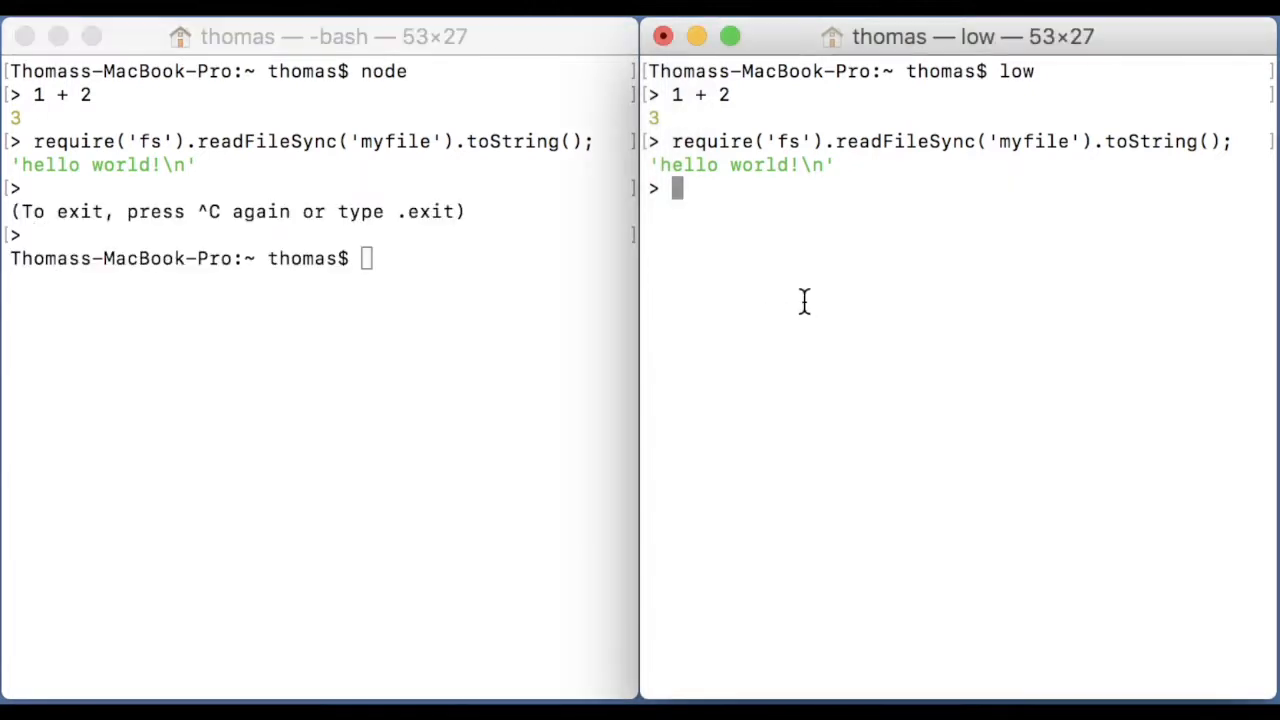
Exit the low REPL back to the shell prompt with Ctrl+C.
{"action": "key", "text": "ctrl+c"}
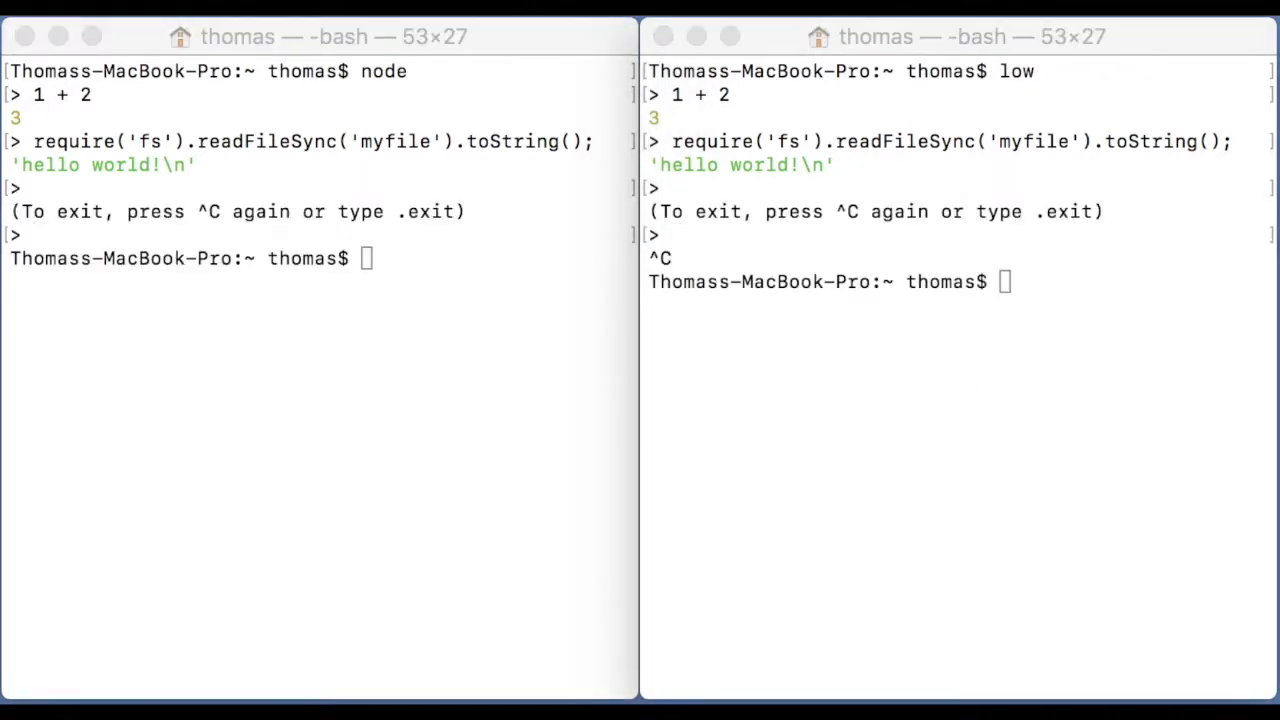
{"action": "mouse_move", "coordinate": [665, 587]}
{"action": "type", "text": "/usr/bin/time -l low test.js"}
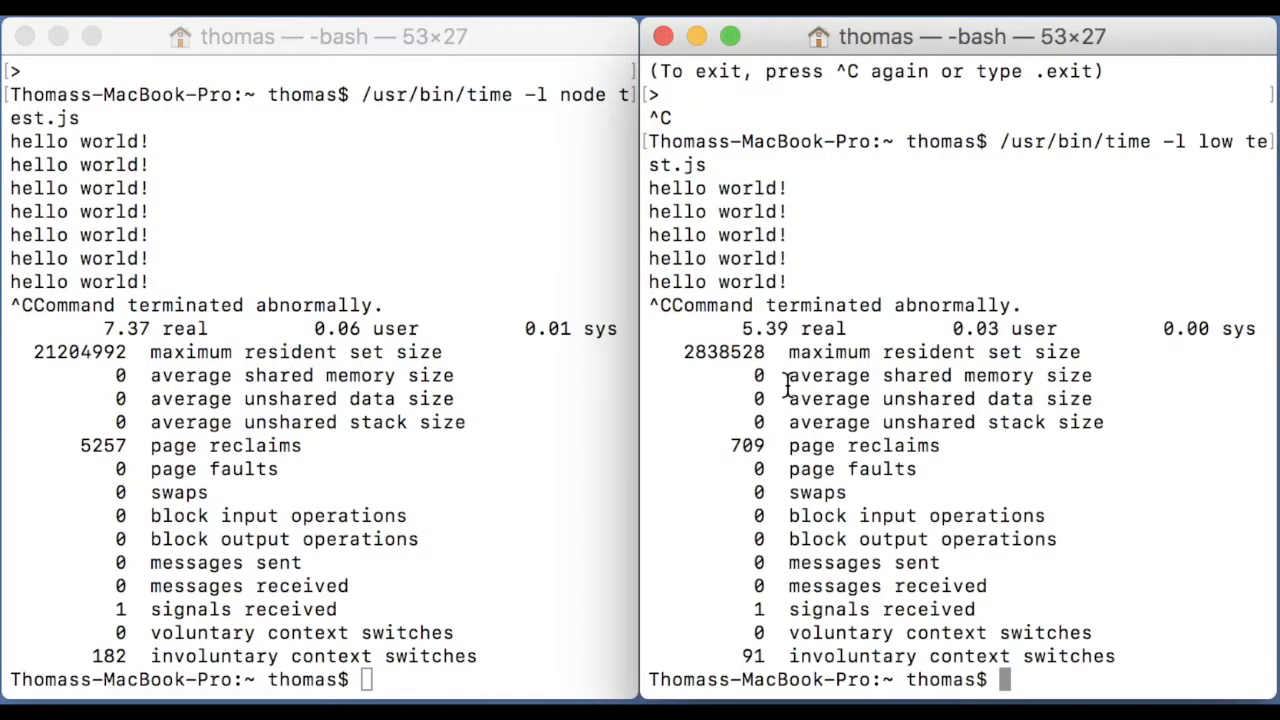
{"action": "double_click", "coordinate": [80, 351]}
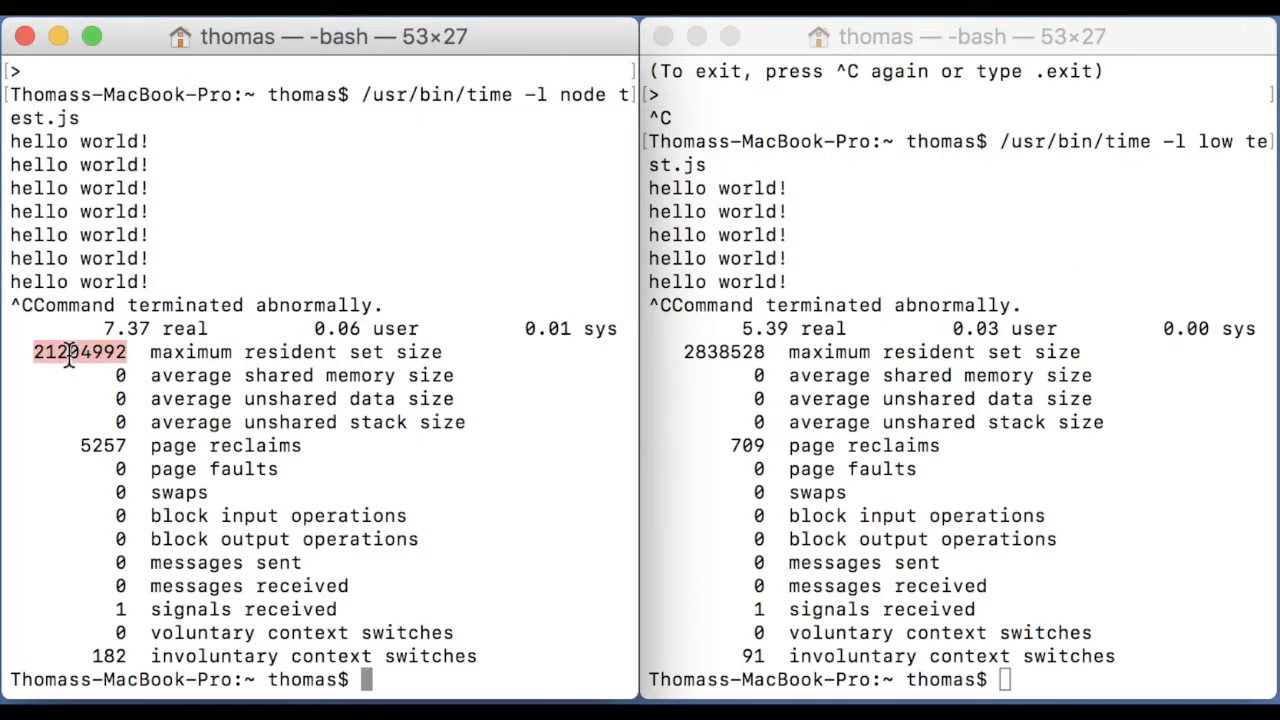
{"action": "mouse_move", "coordinate": [330, 520]}
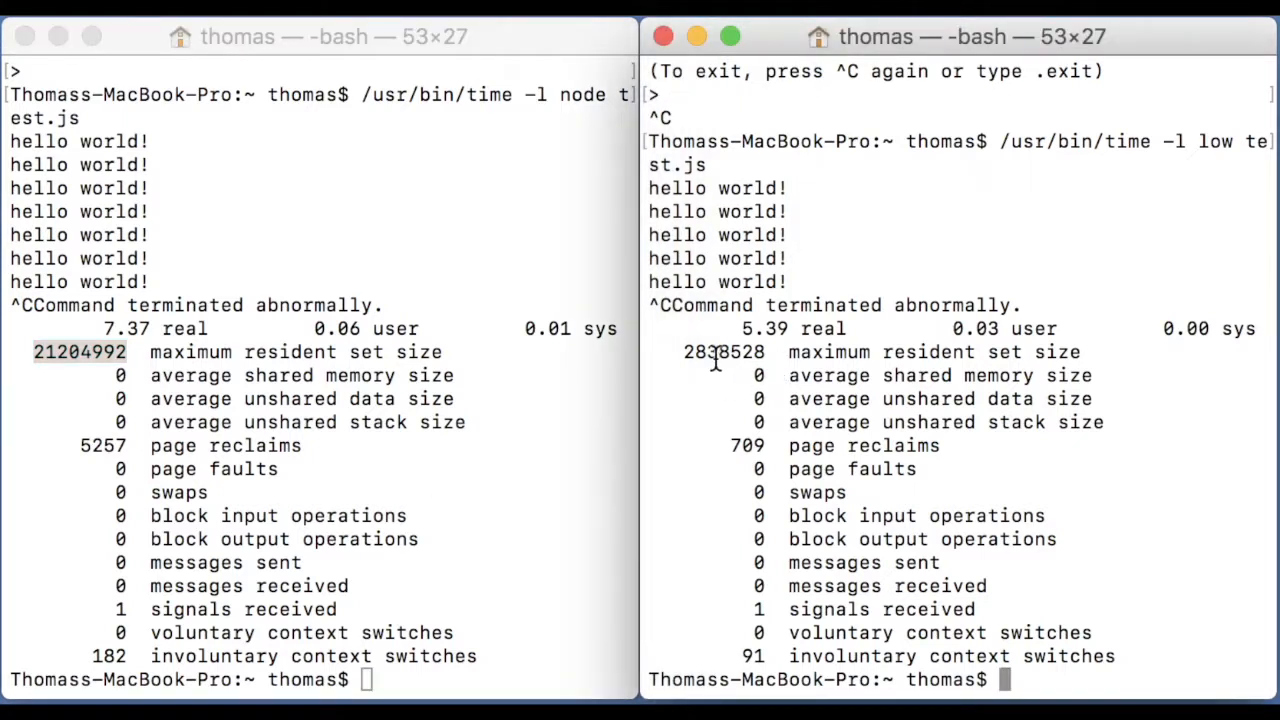
{"action": "double_click", "coordinate": [724, 351]}
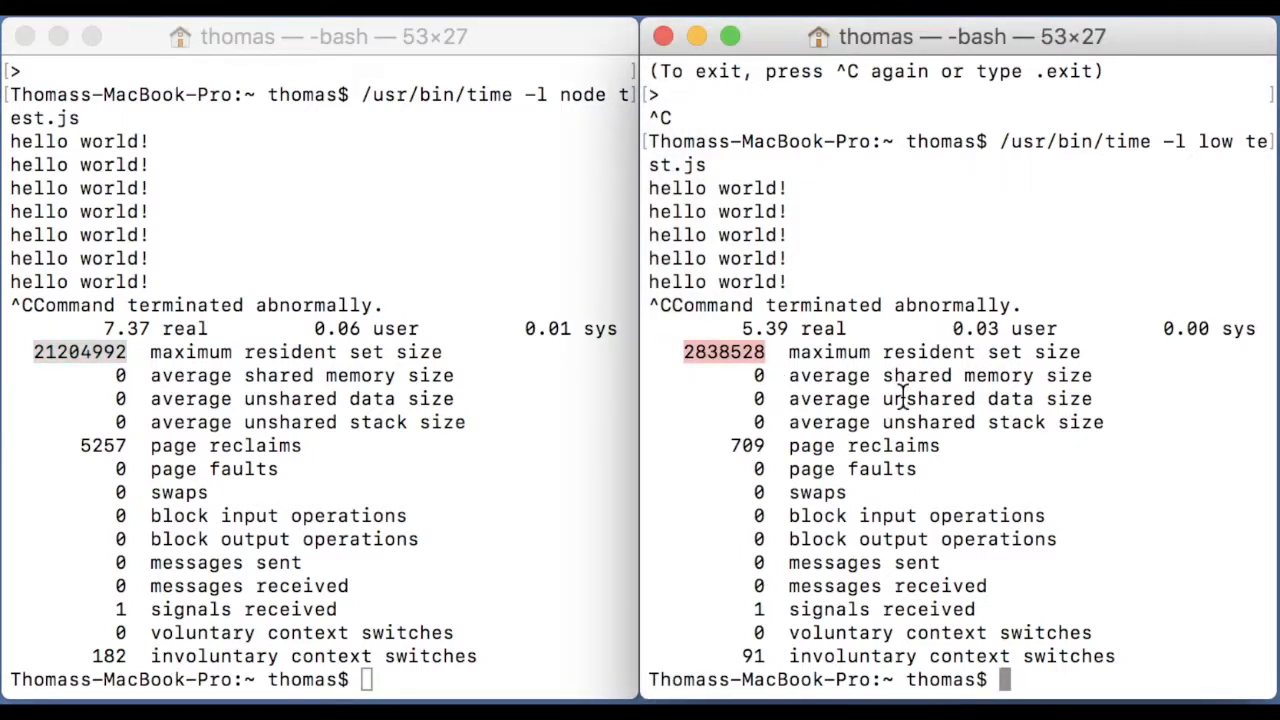